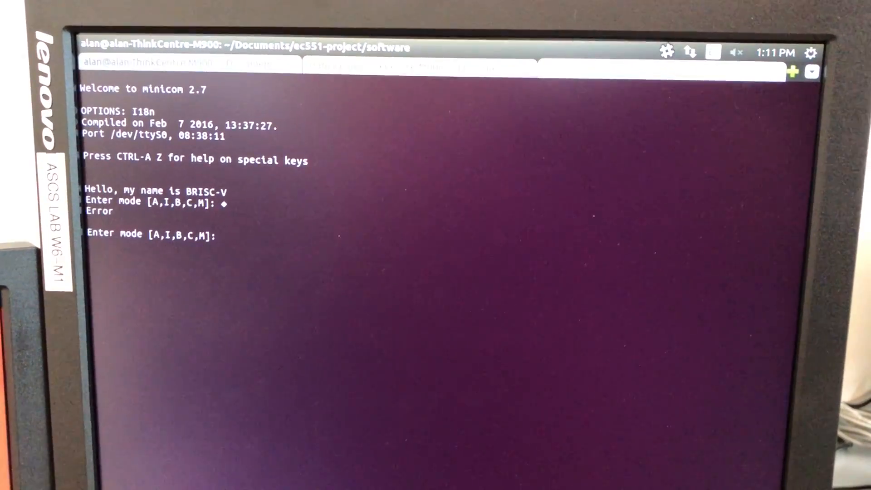
type("A")
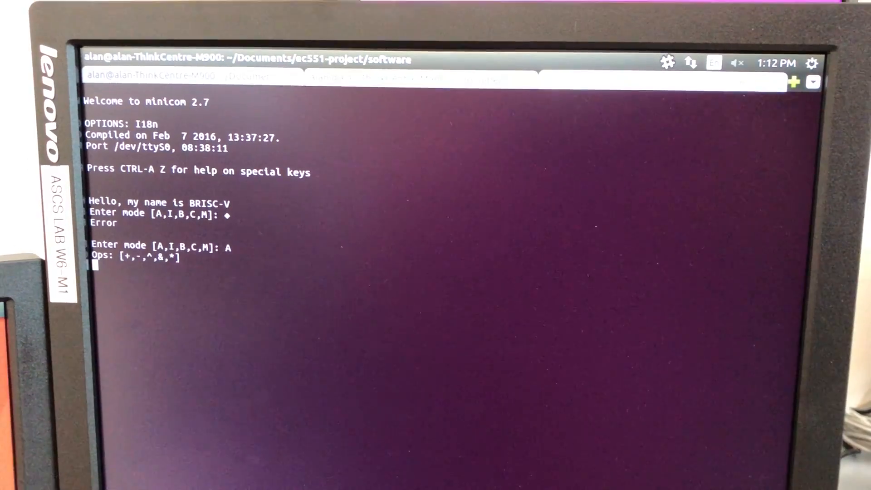
type("3+6")
type("5*5")
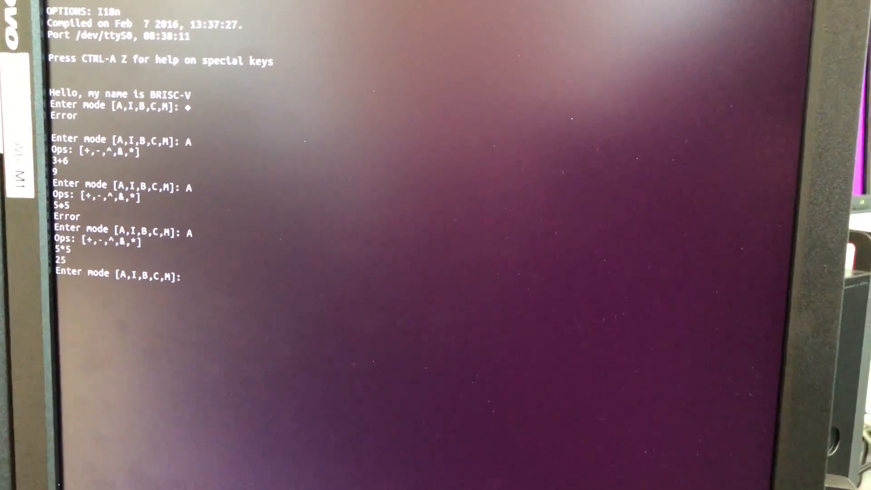
type("B")
type("I")
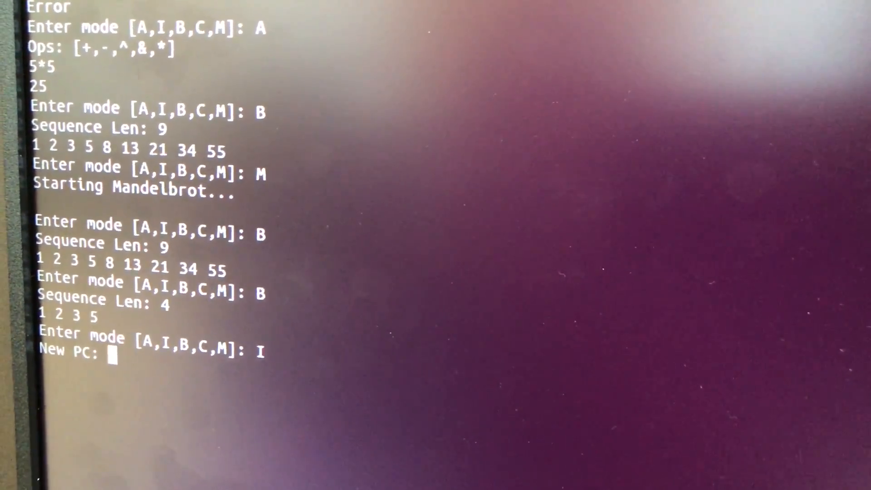
type("0000")
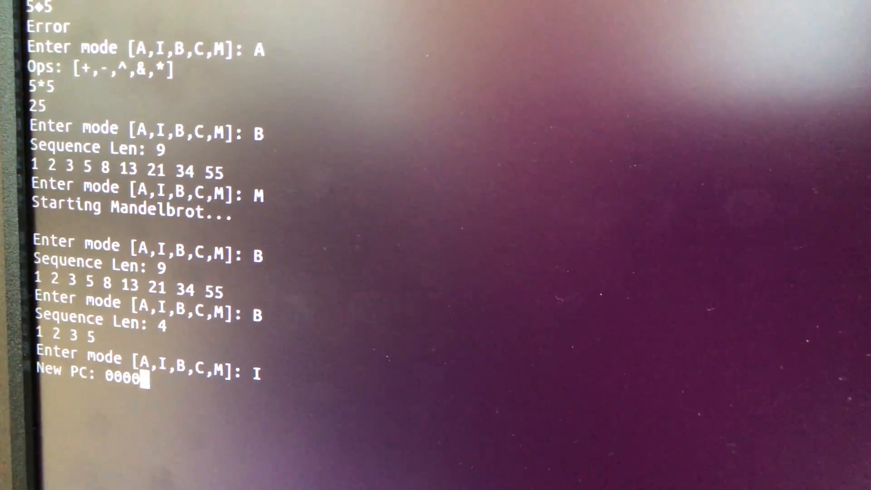
type("0")
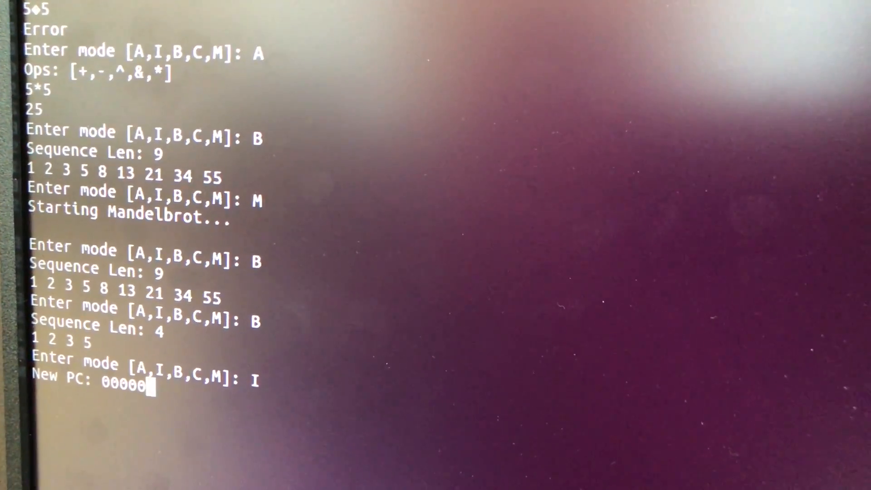
type("D9C")
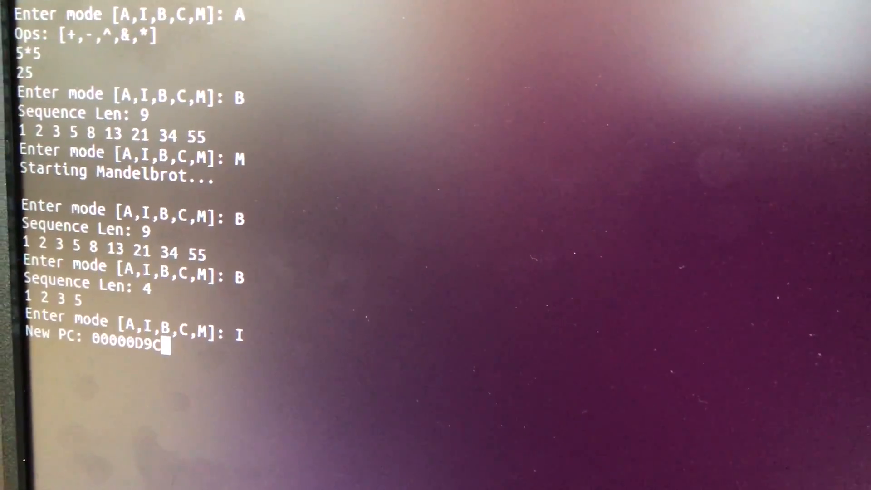
type("hello wo")
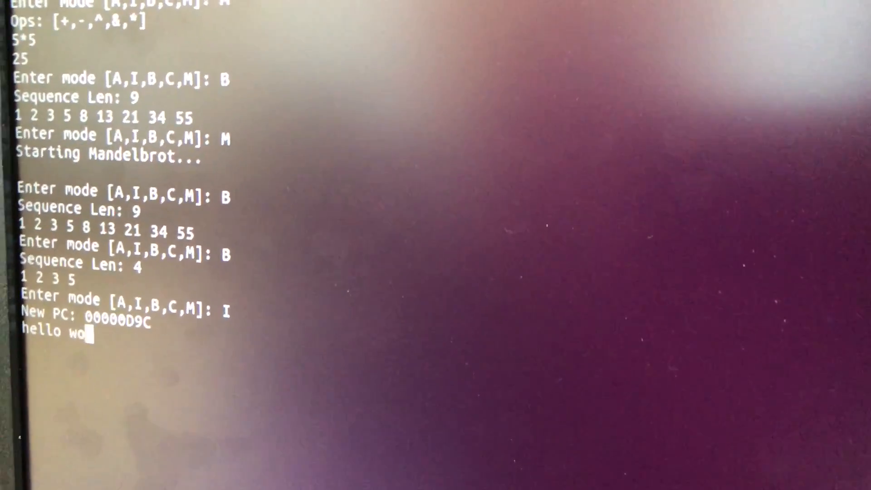
type("rld!")
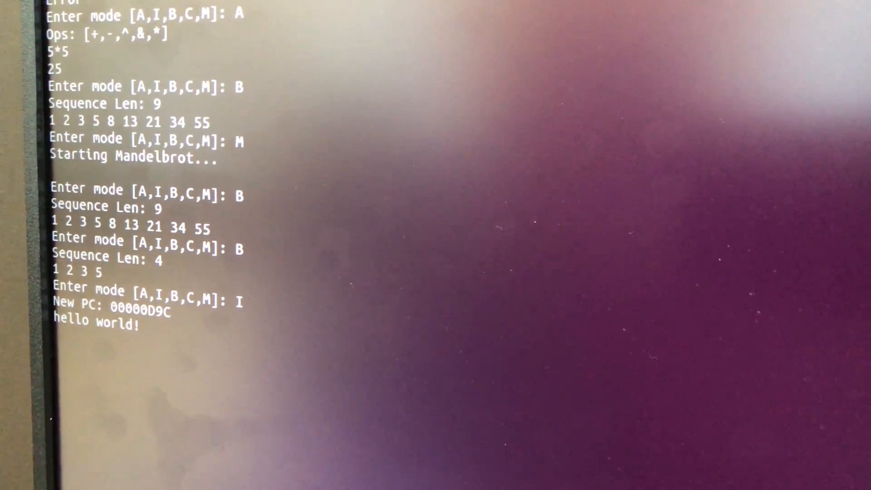
type("This is a demo program.")
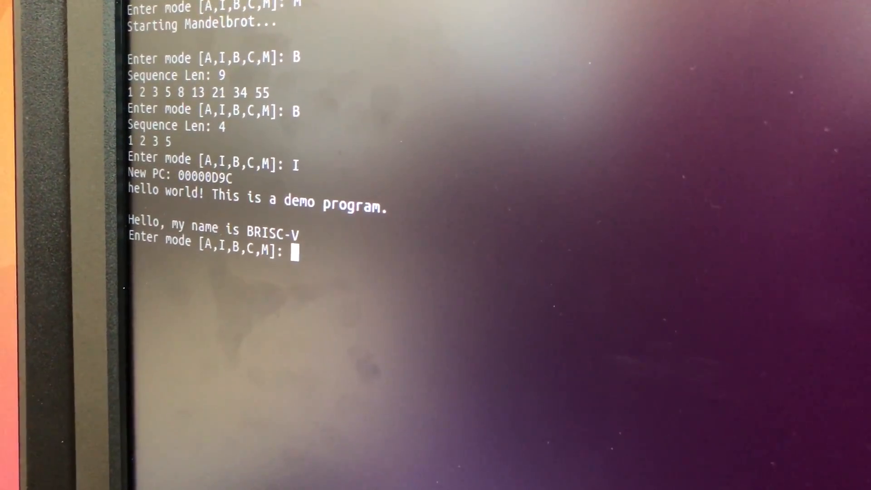
type("C")
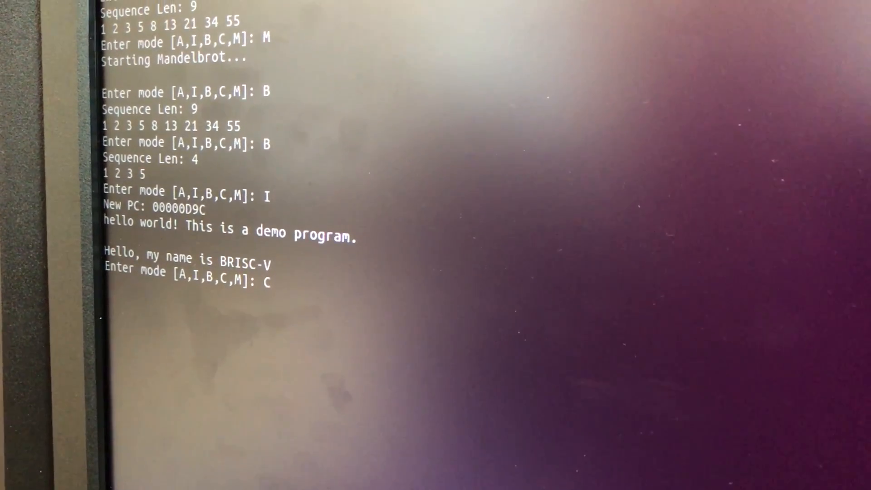